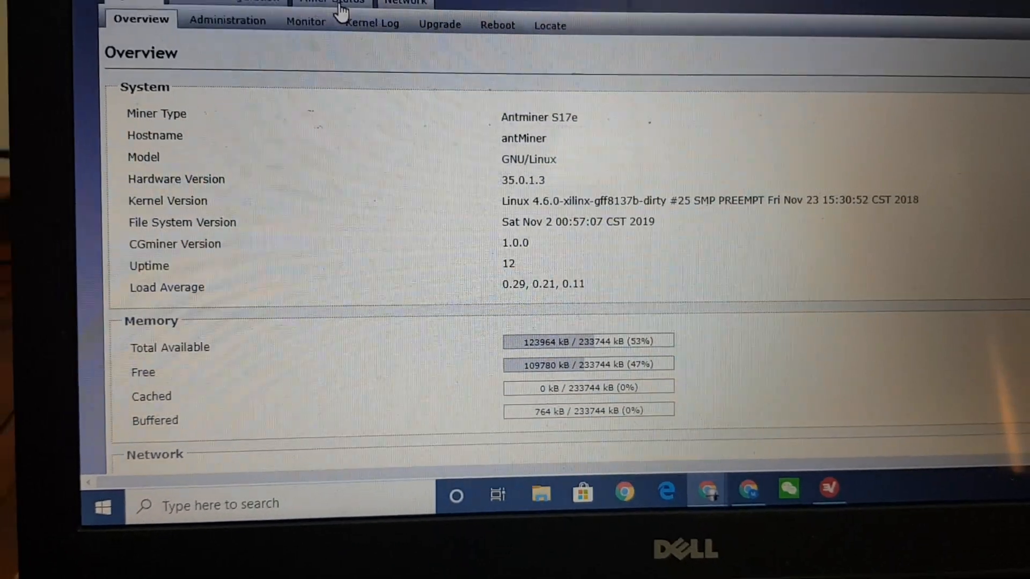
- Show the S17e Miner Status page with antpool connection, ~68 TH/s hashrate, three chains and fans
{"action": "left_click", "coordinate": [332, 2]}
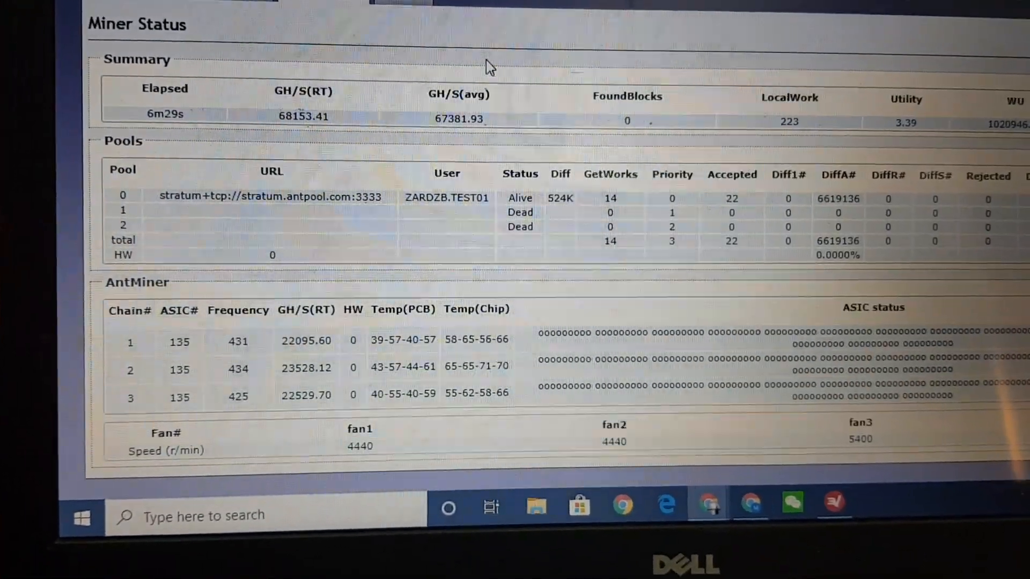
{"action": "scroll", "scroll_direction": "down", "scroll_amount": 3}
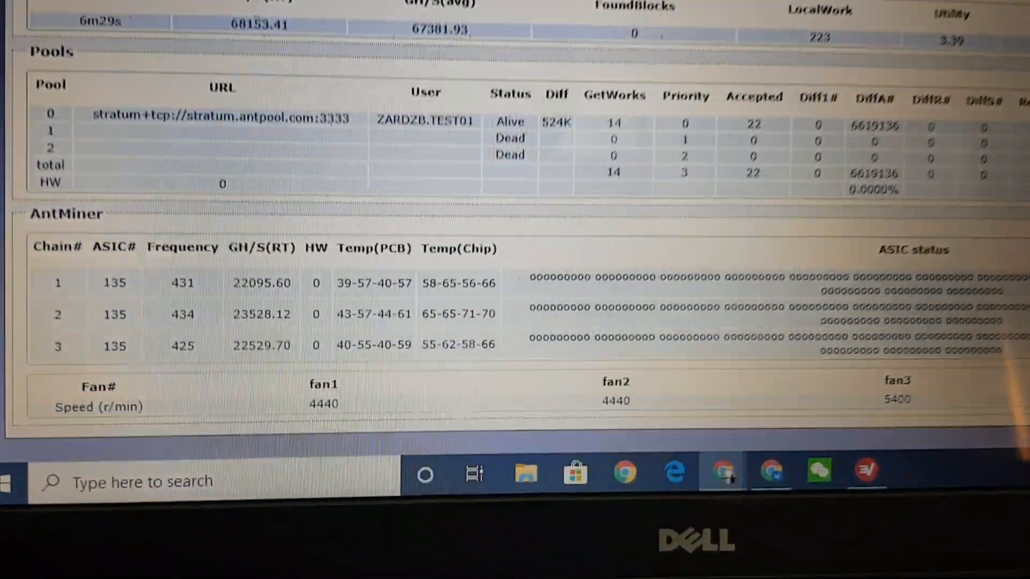